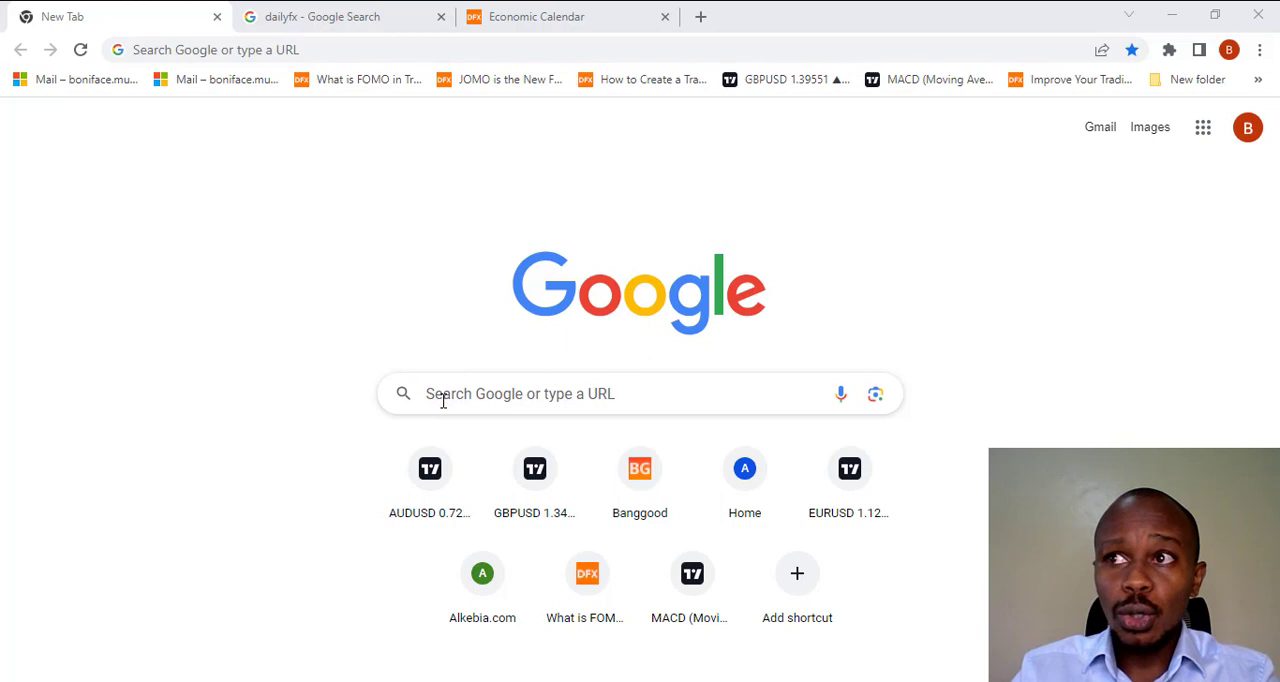
Step: Search Google for 'dailyfx' to find the DailyFX site and Economic Calendar link
left_click(340, 16)
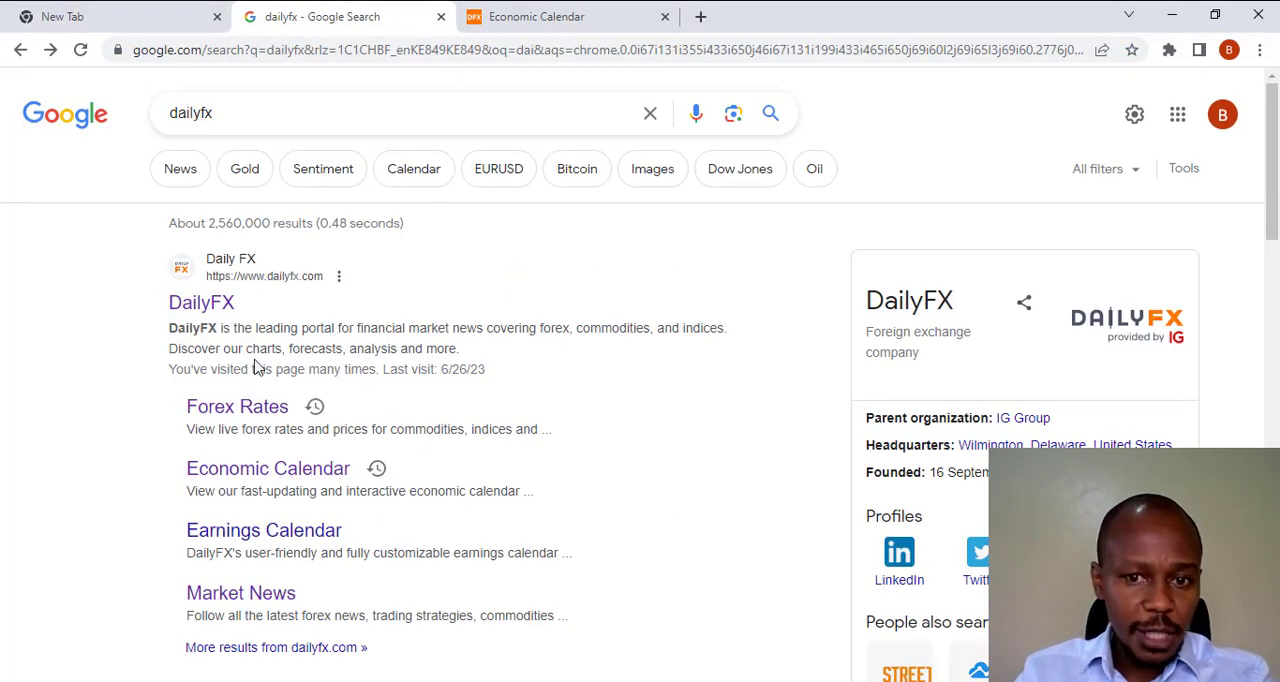
mouse_move(268, 468)
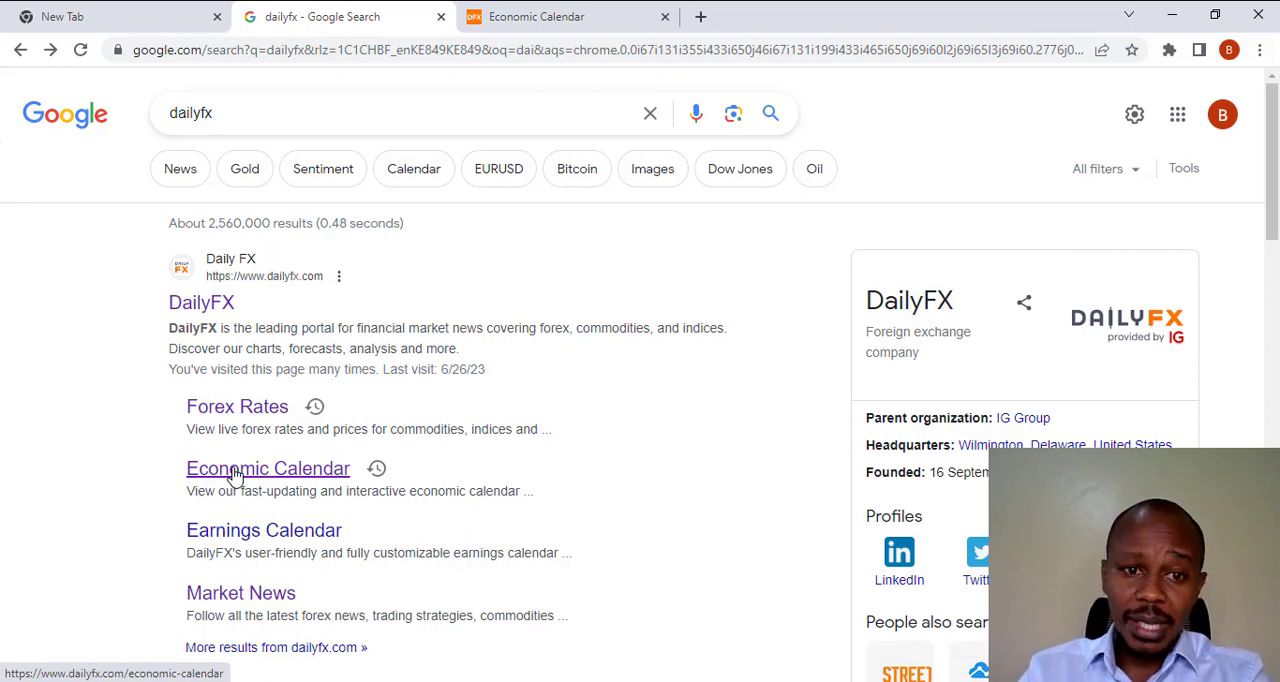
Step: Open the DailyFX Economic Calendar result and browse today's June 27, 2023 events
left_click(536, 16)
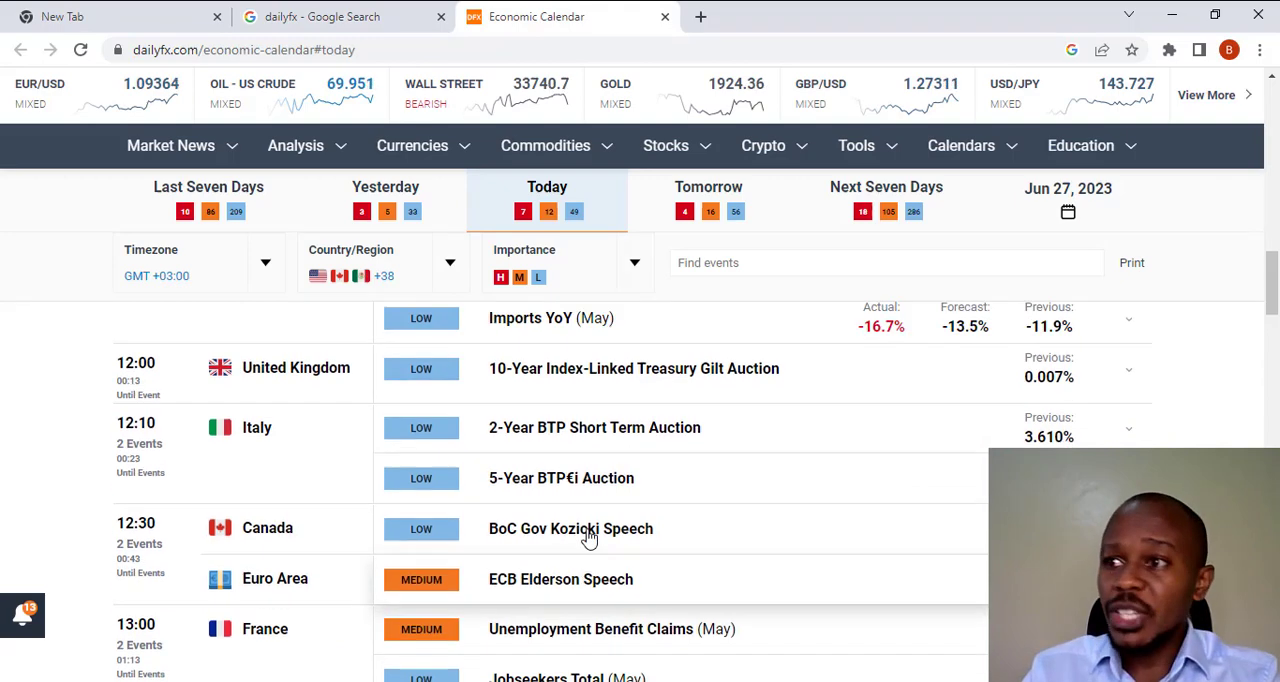
scroll("up", 3)
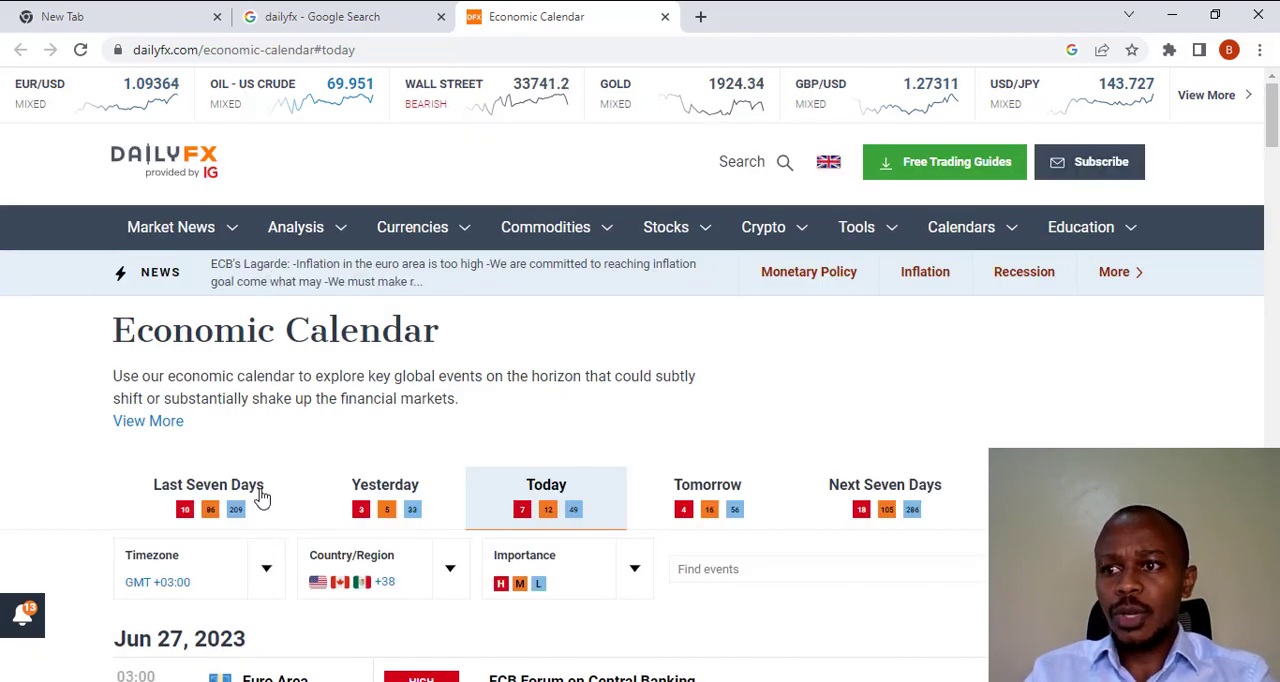
scroll("down", 3)
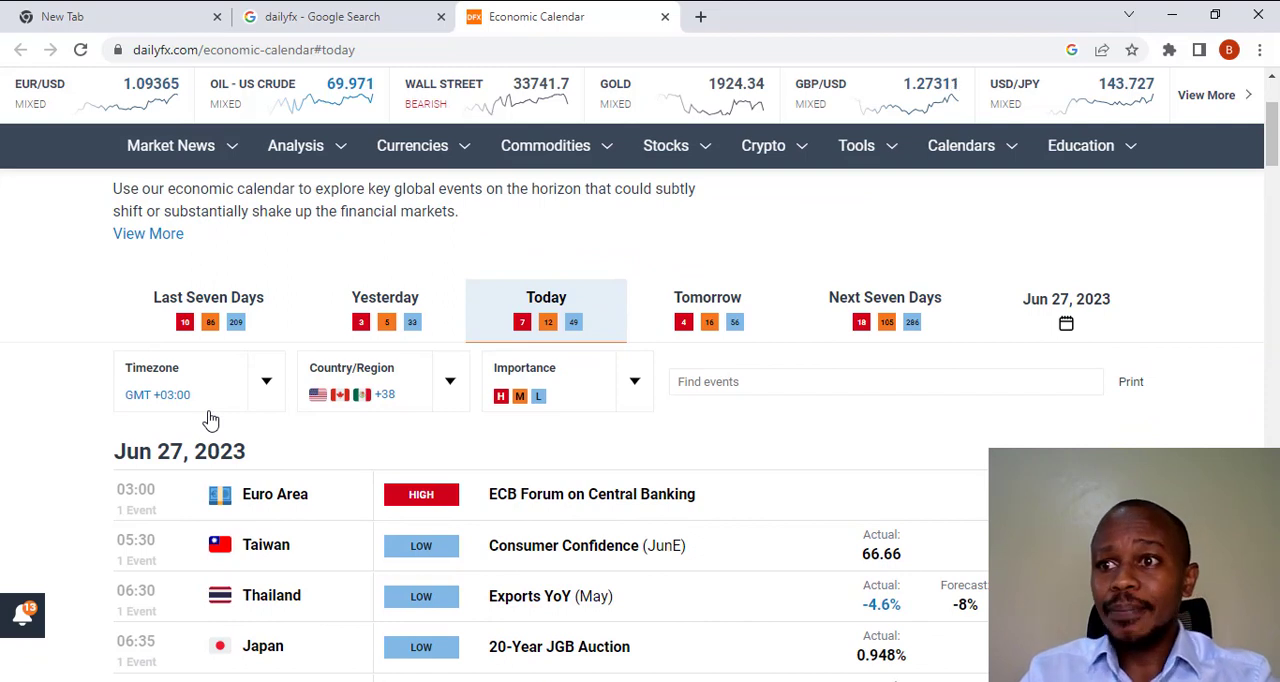
mouse_move(229, 391)
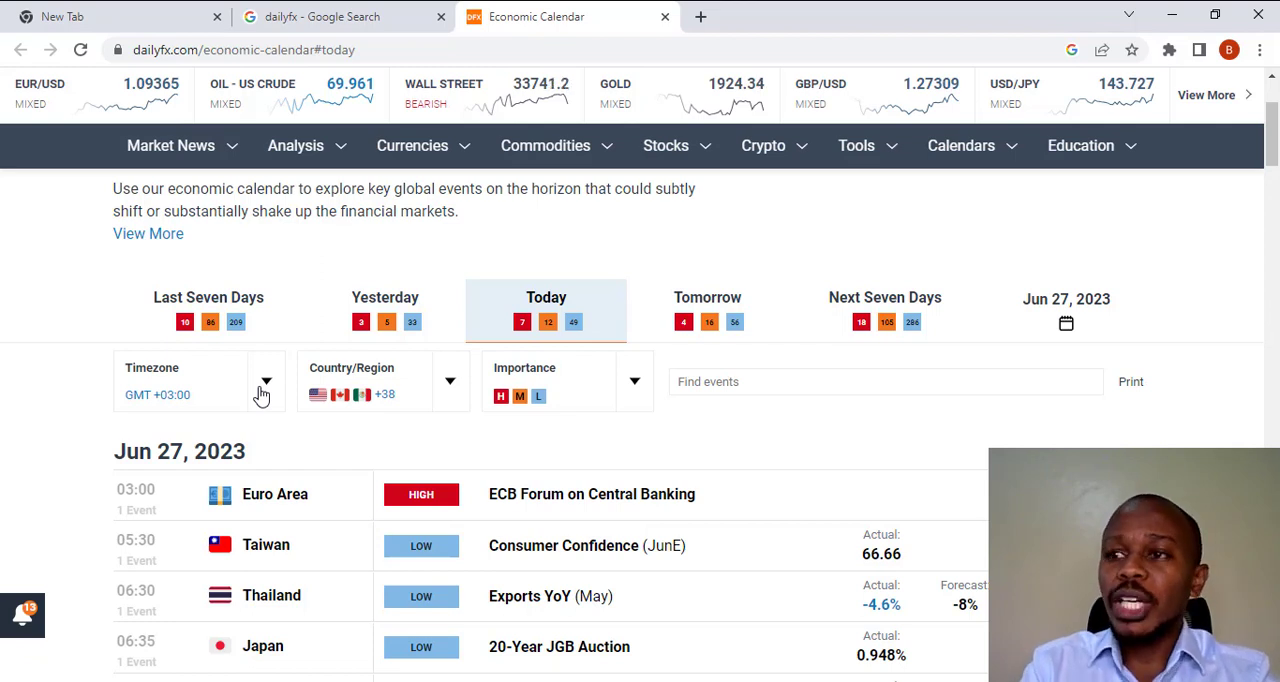
mouse_move(413, 400)
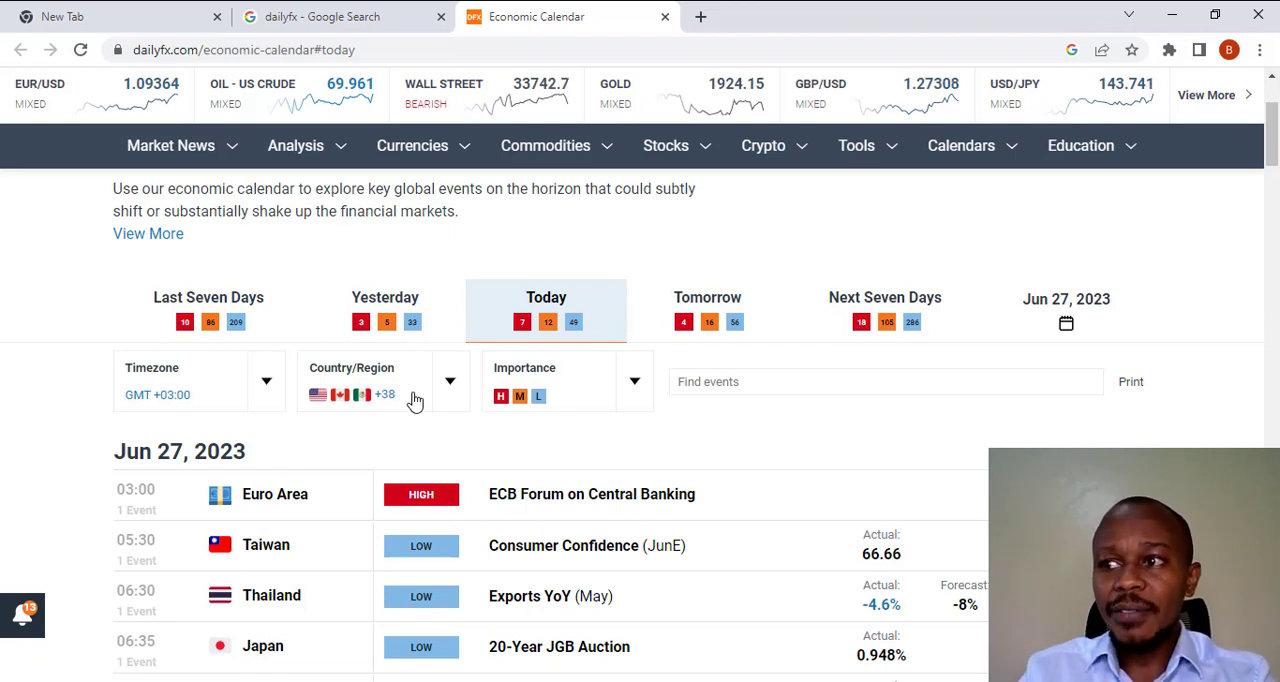
mouse_move(583, 387)
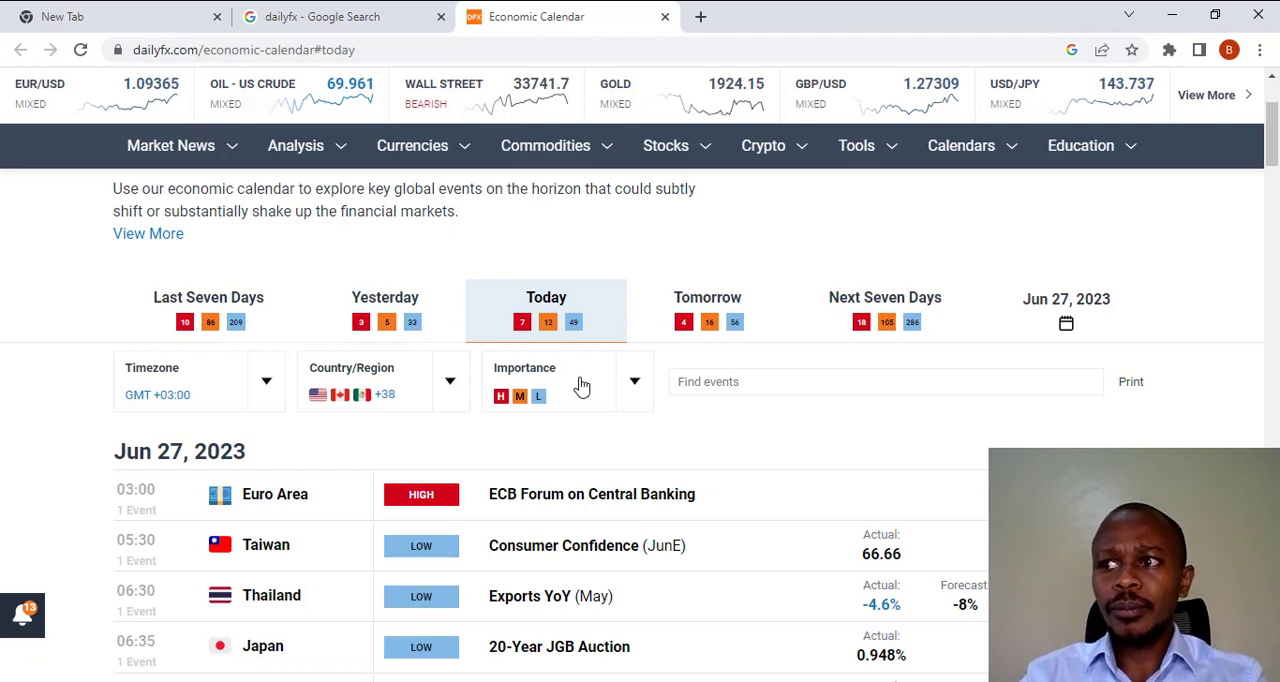
mouse_move(570, 407)
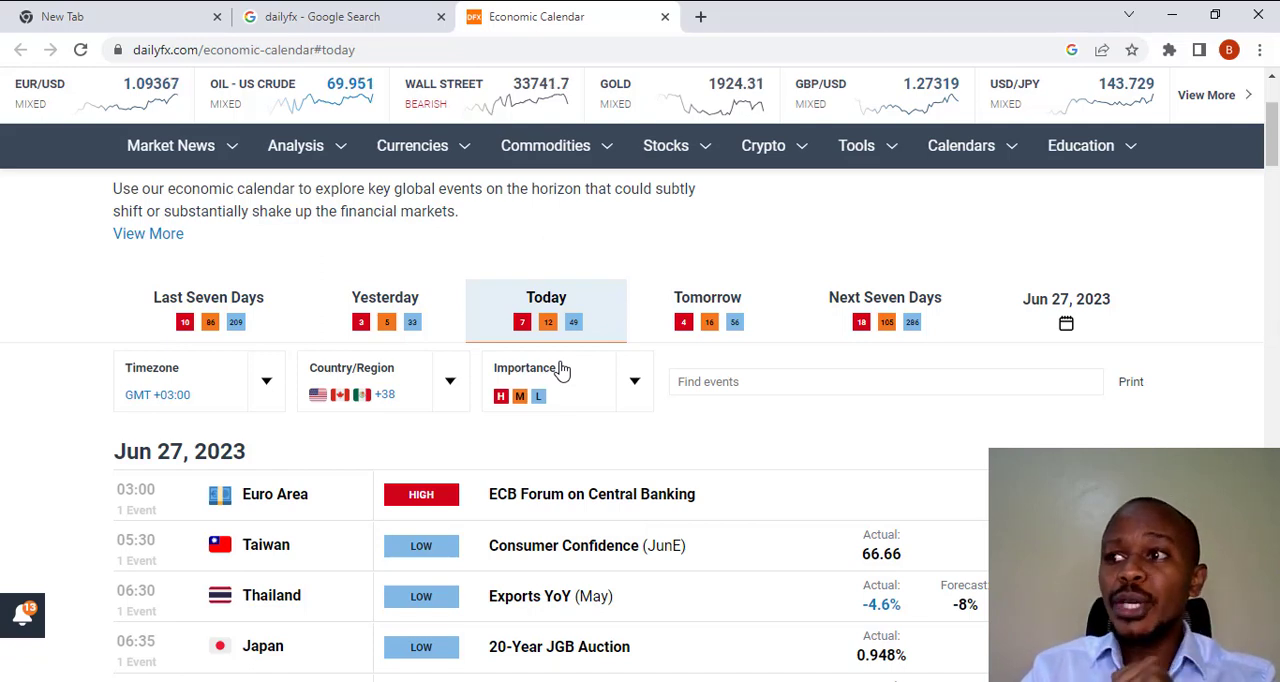
mouse_move(550, 347)
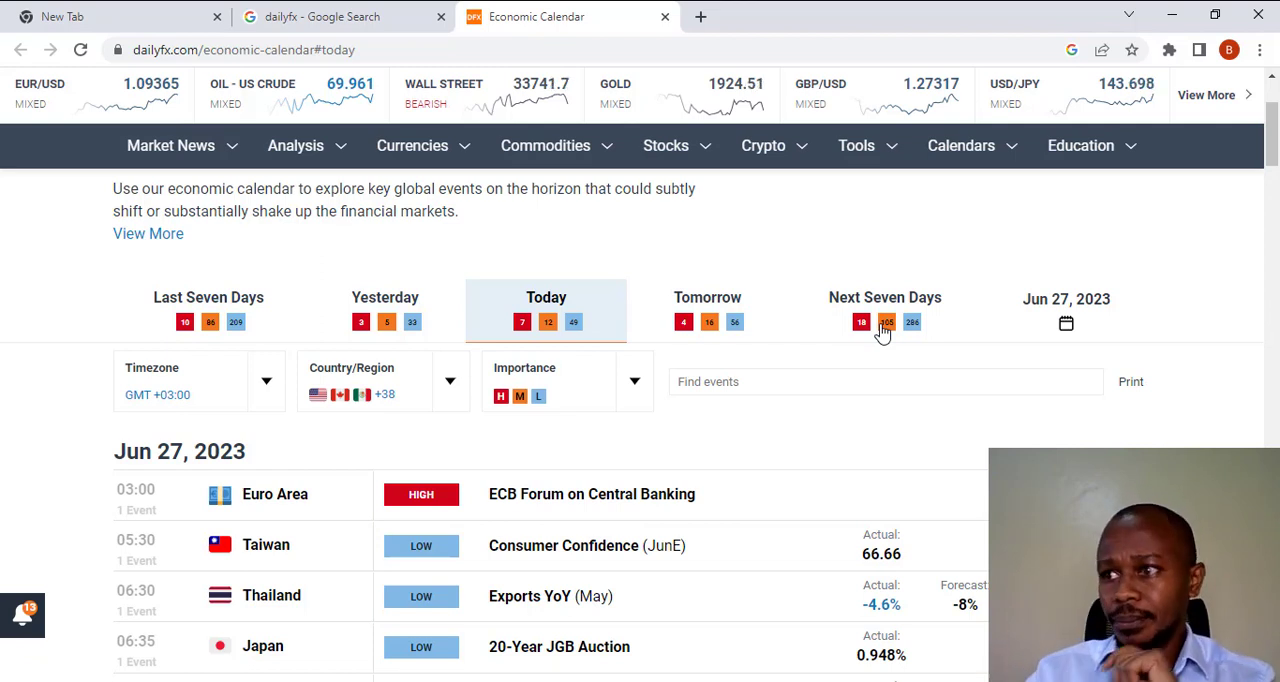
mouse_move(575, 443)
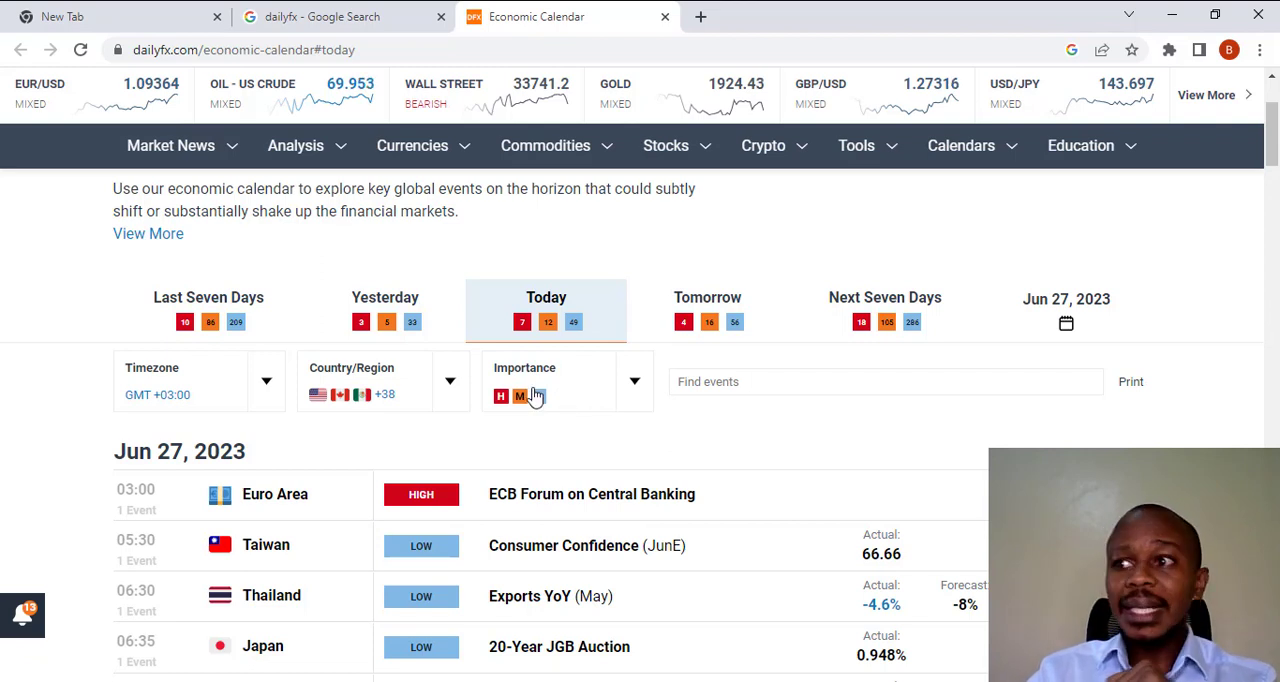
Step: Filter the calendar importance to HIGH only by unchecking medium and low
left_click(633, 381)
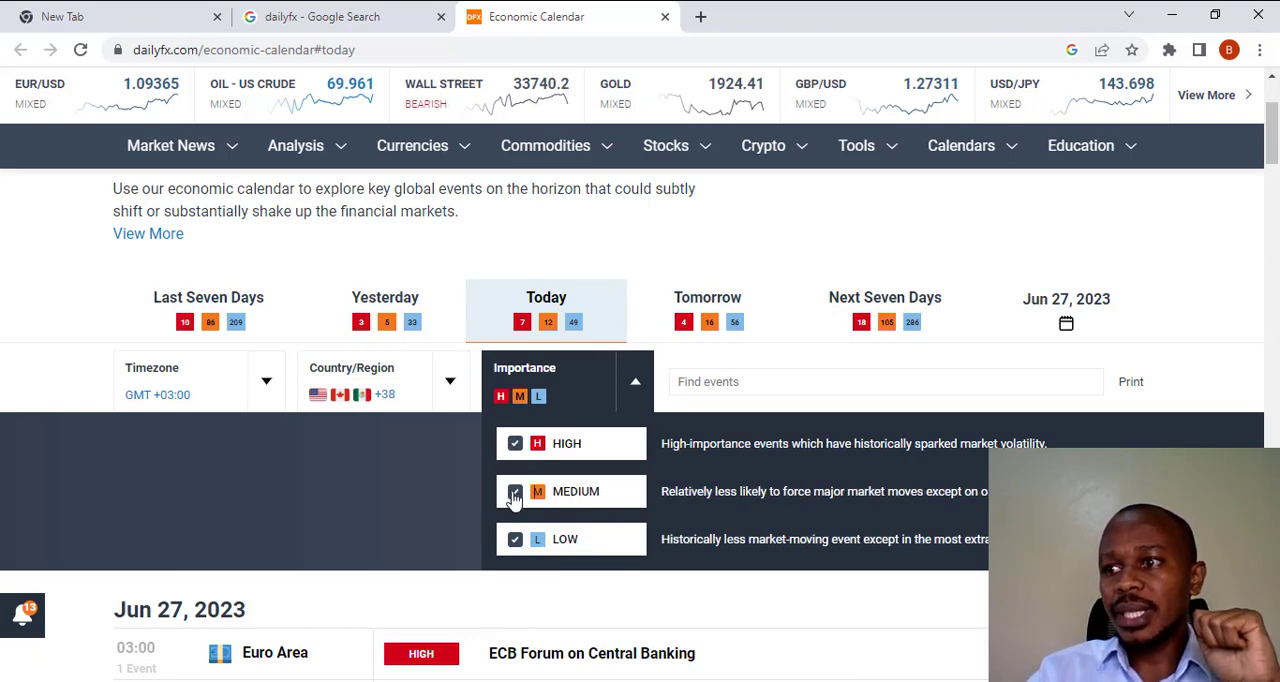
left_click(515, 491)
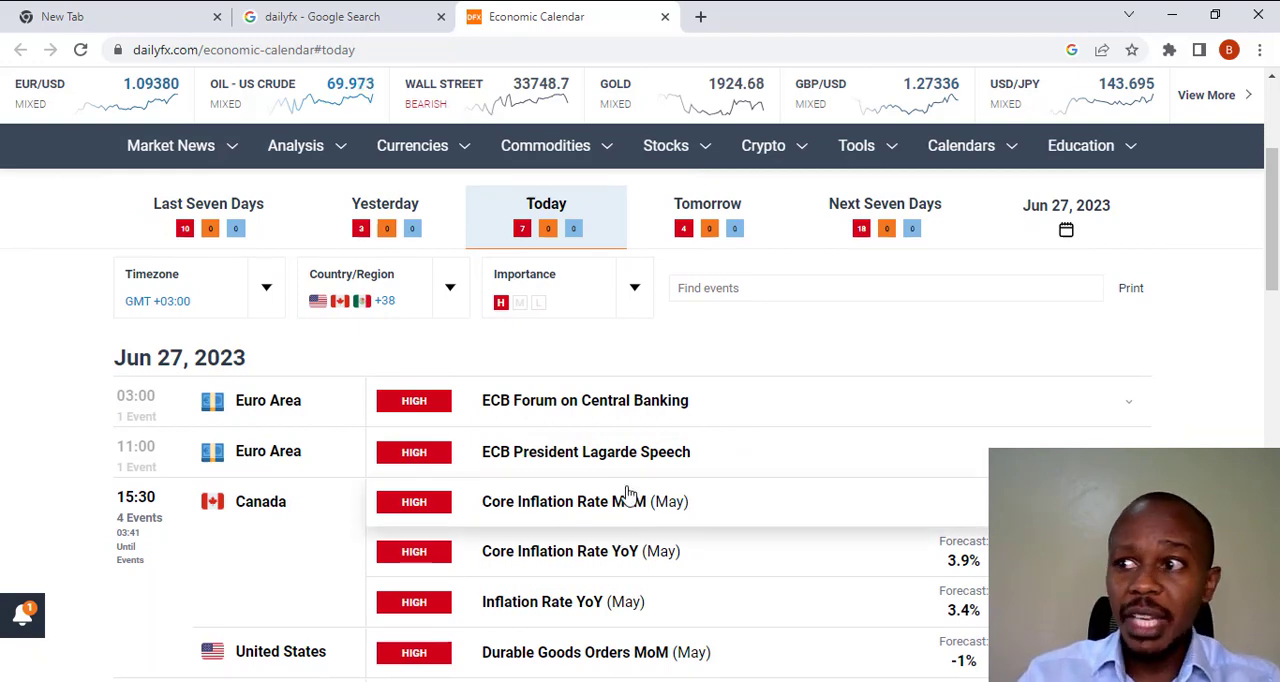
Step: Switch to the Next Seven Days view and scroll through events from June 28
left_click(707, 210)
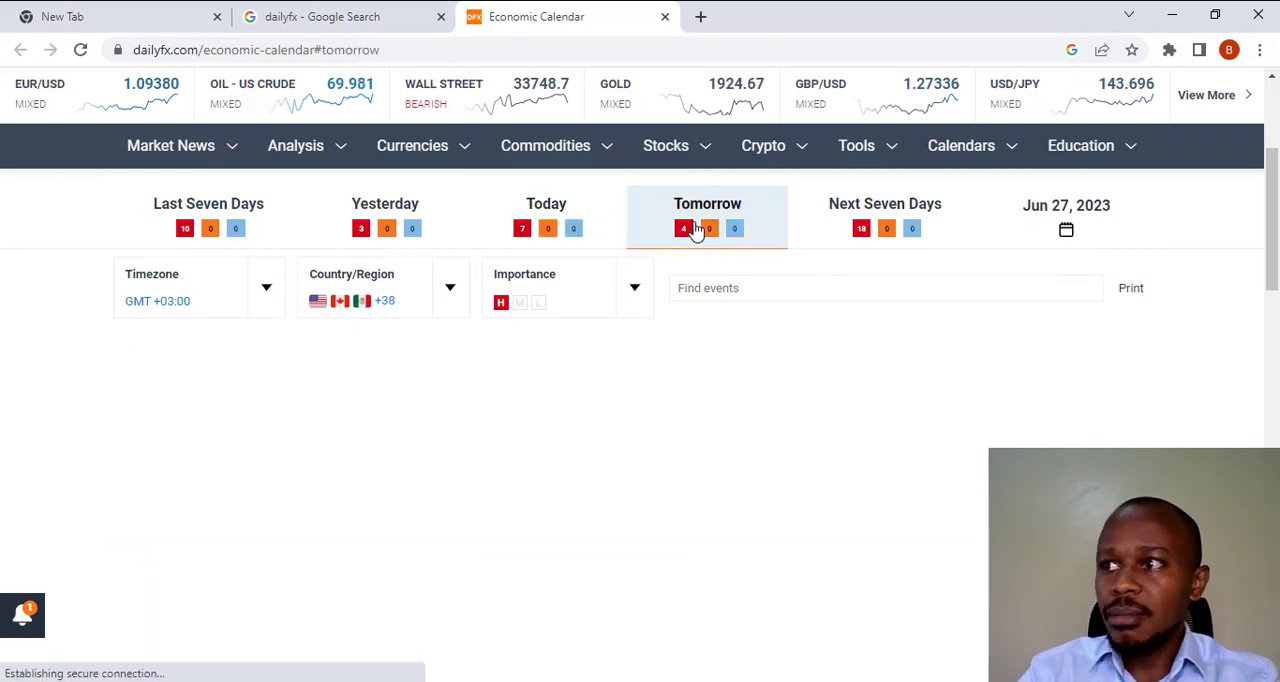
left_click(707, 203)
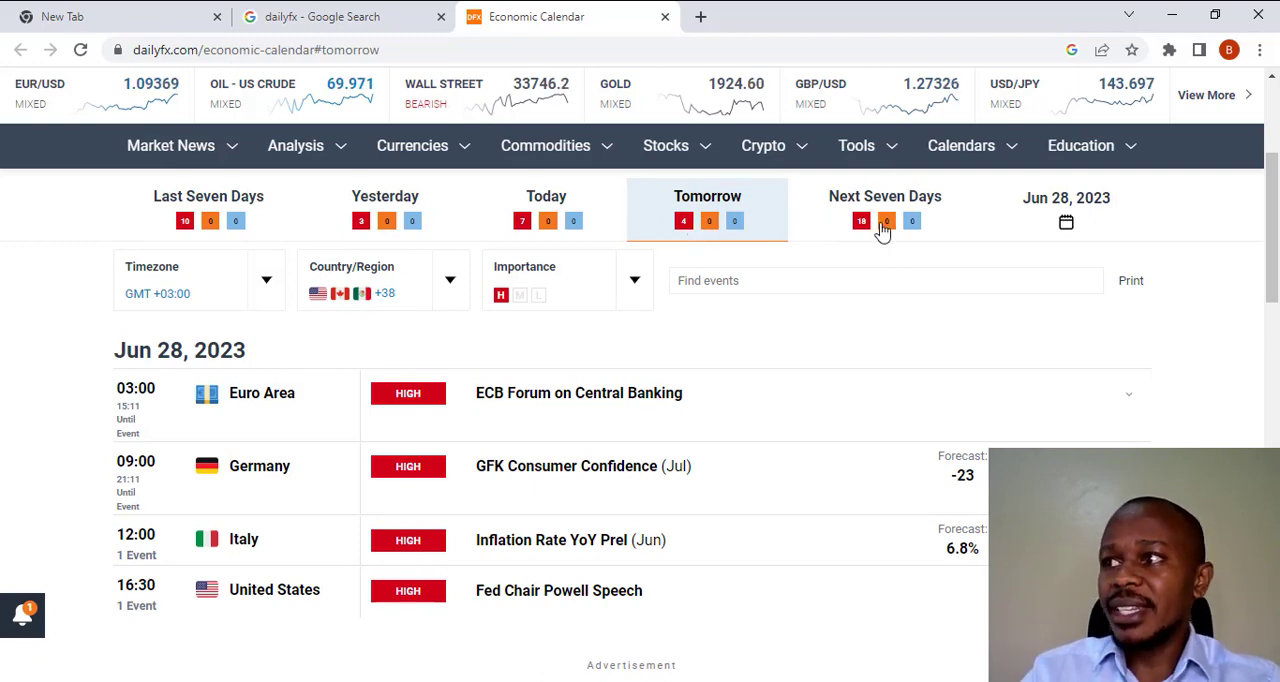
left_click(884, 208)
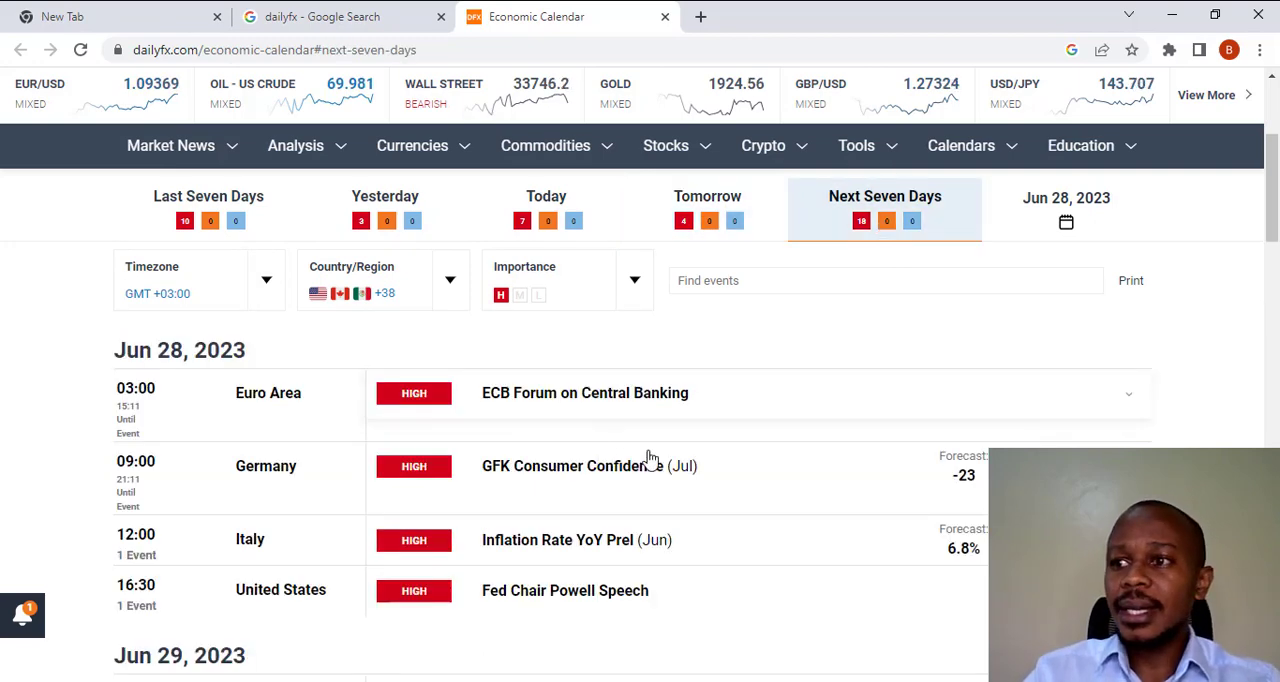
scroll("down", 3)
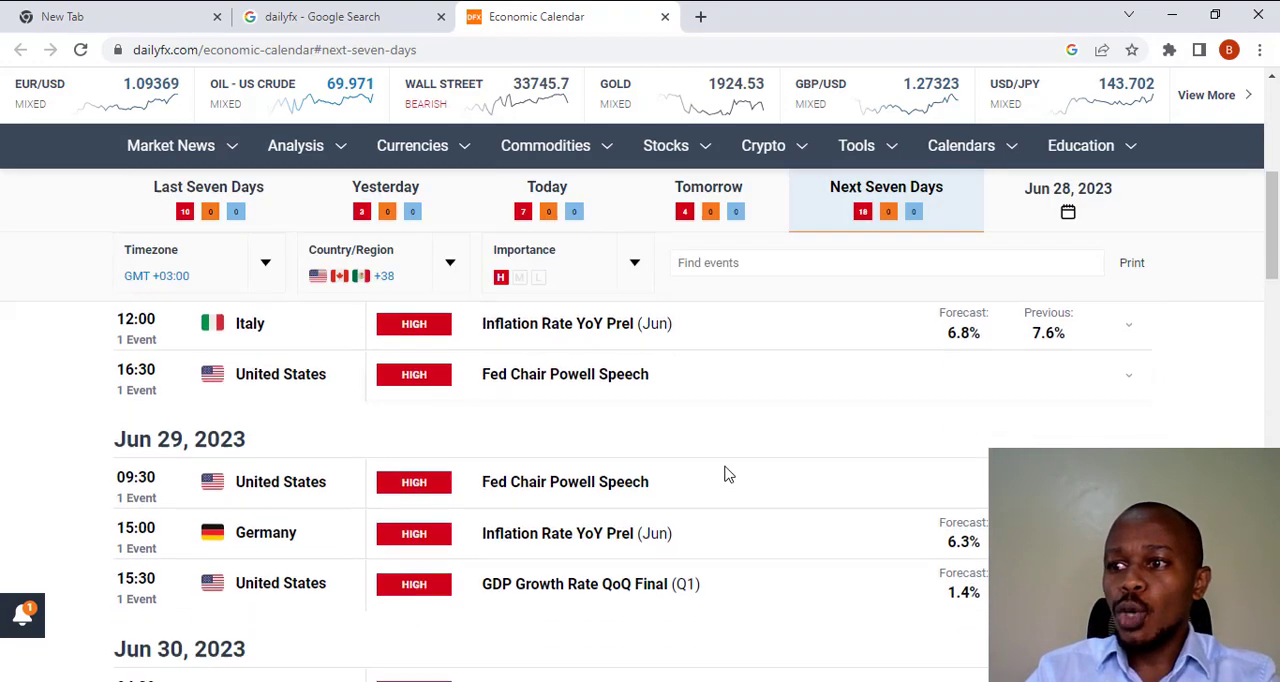
scroll("down", 3)
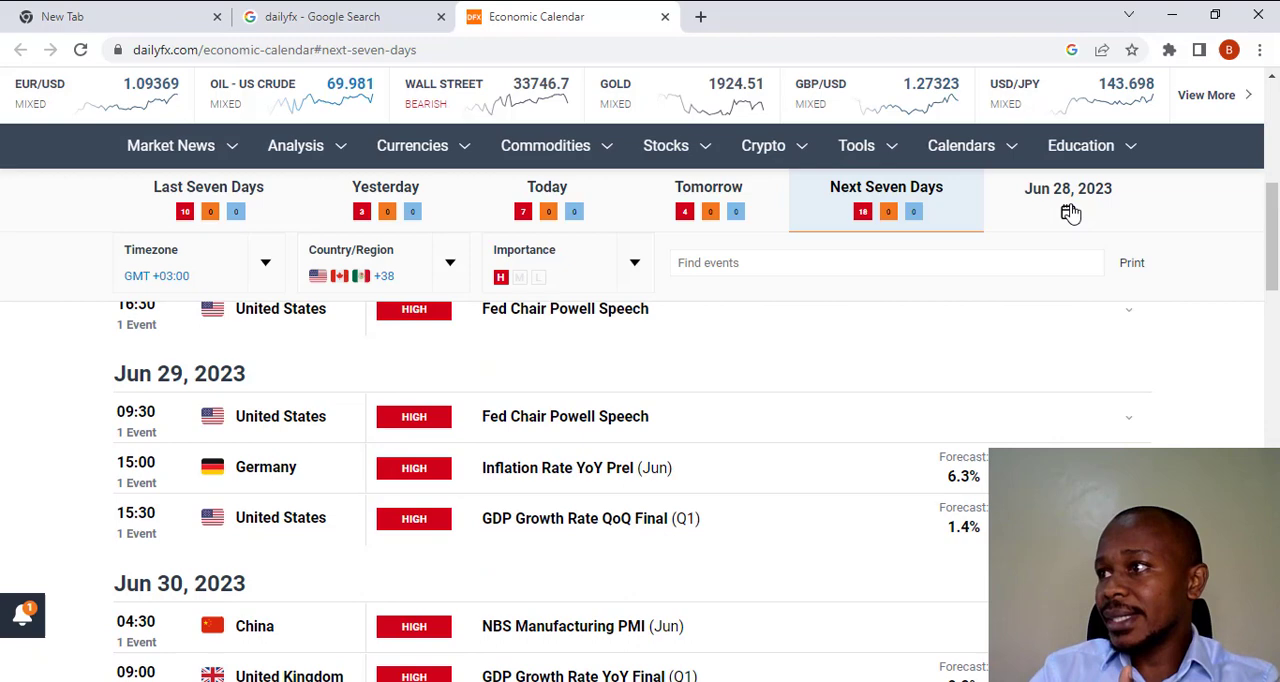
Step: Pick July 7, 2023 in the date picker to show that day's events
left_click(1068, 197)
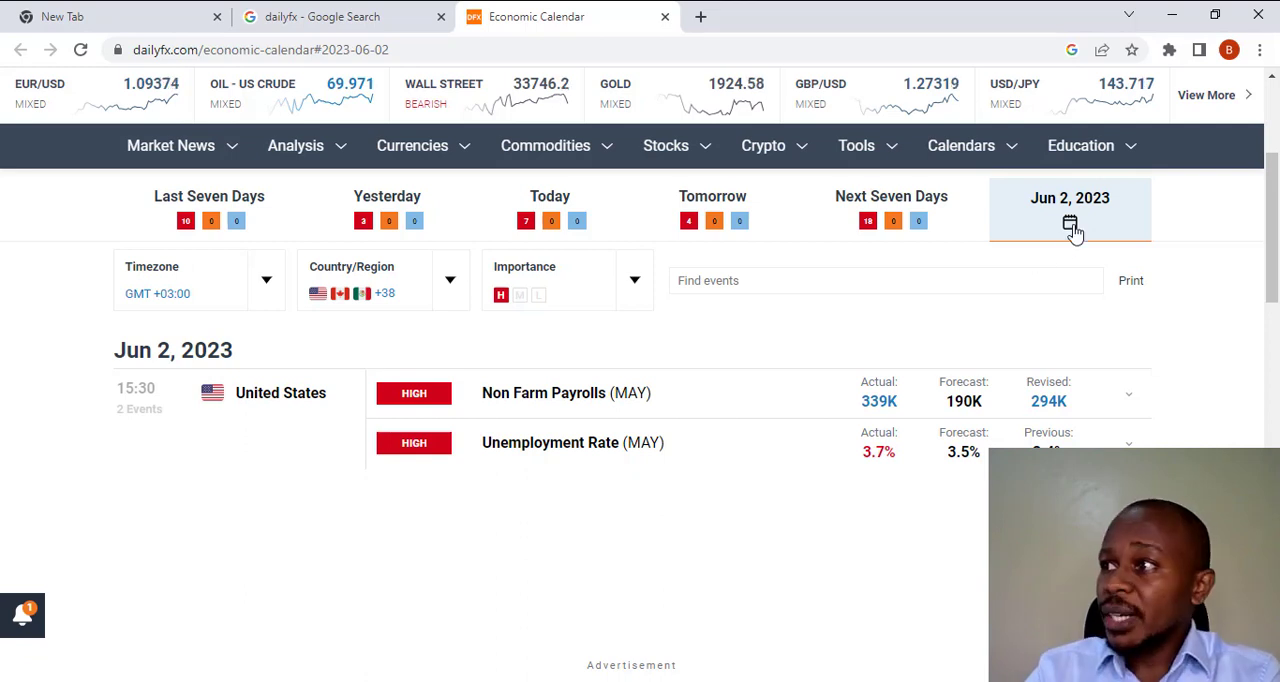
left_click(1070, 222)
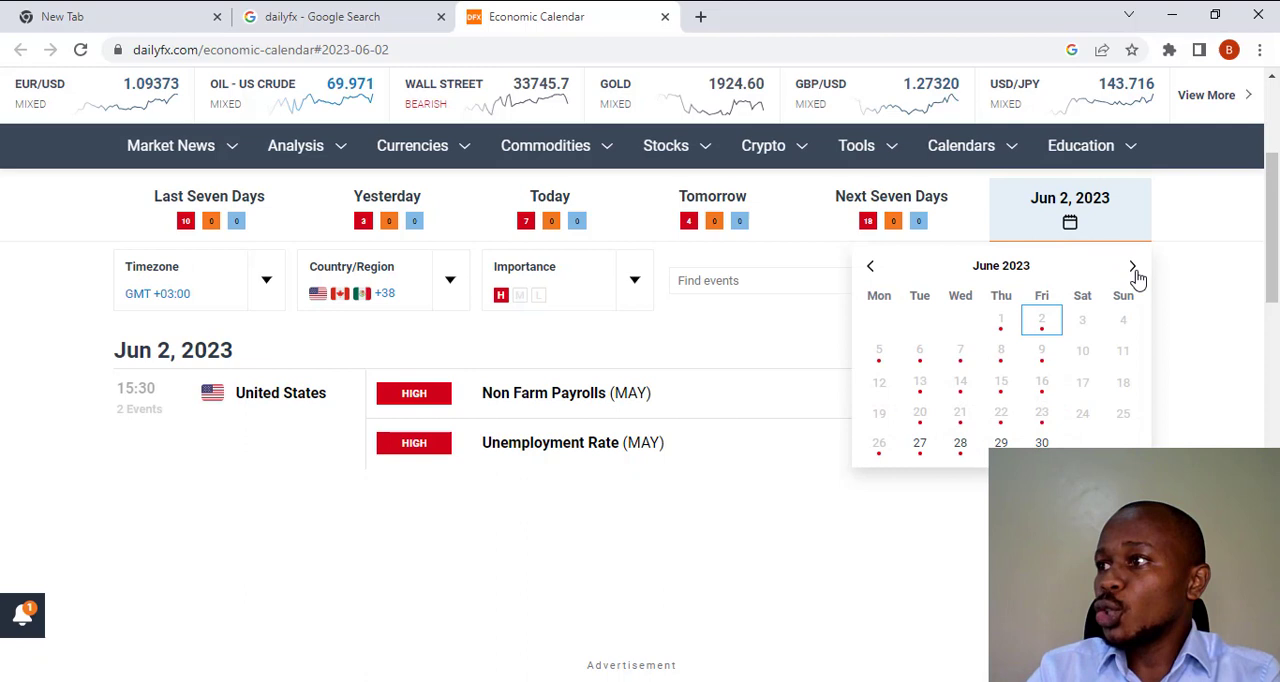
left_click(1131, 265)
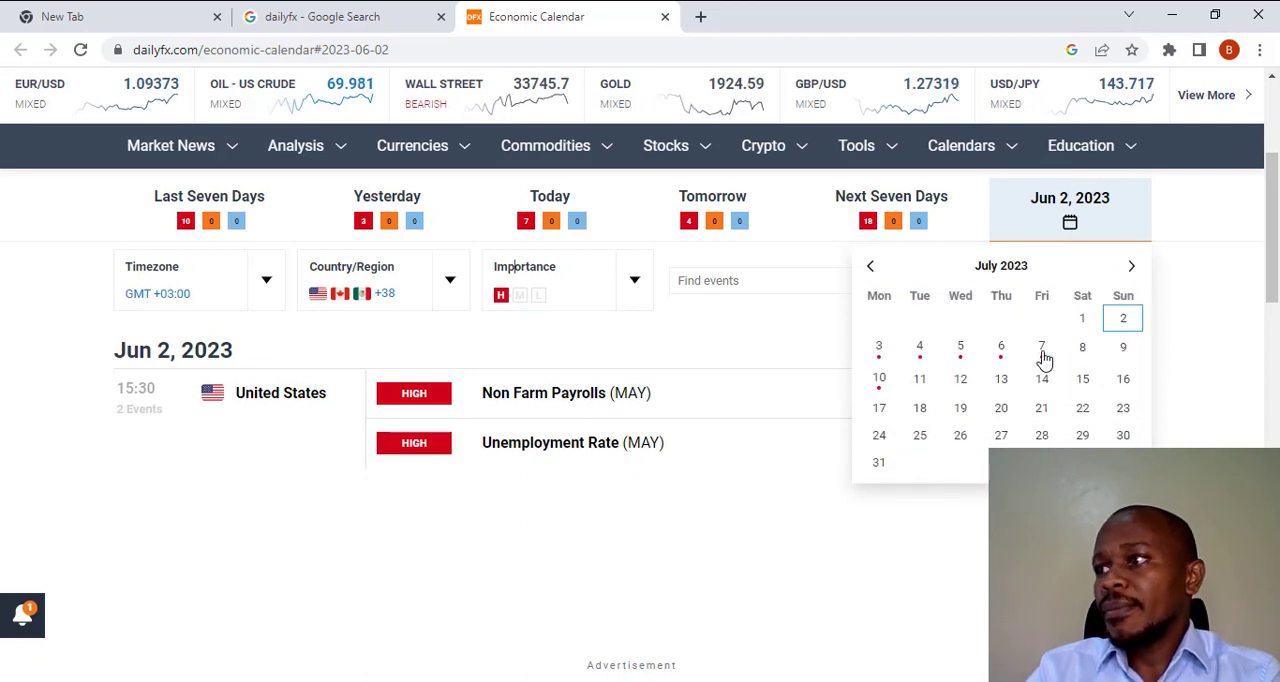
left_click(1041, 346)
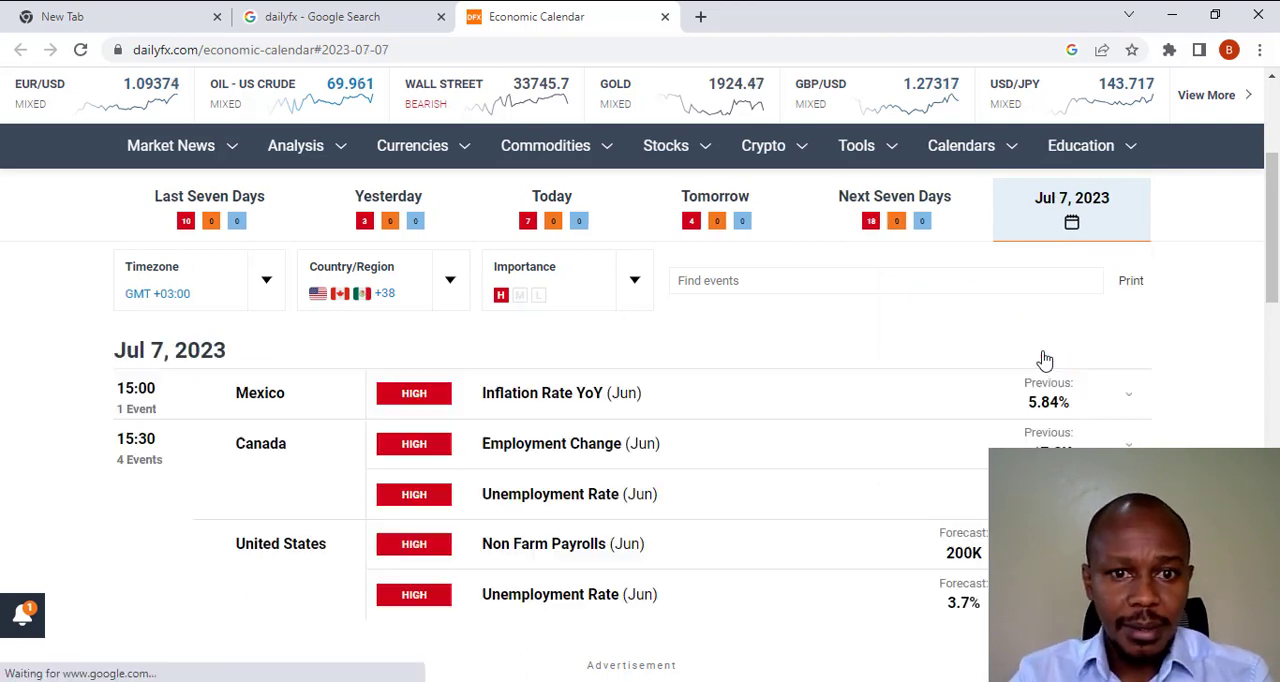